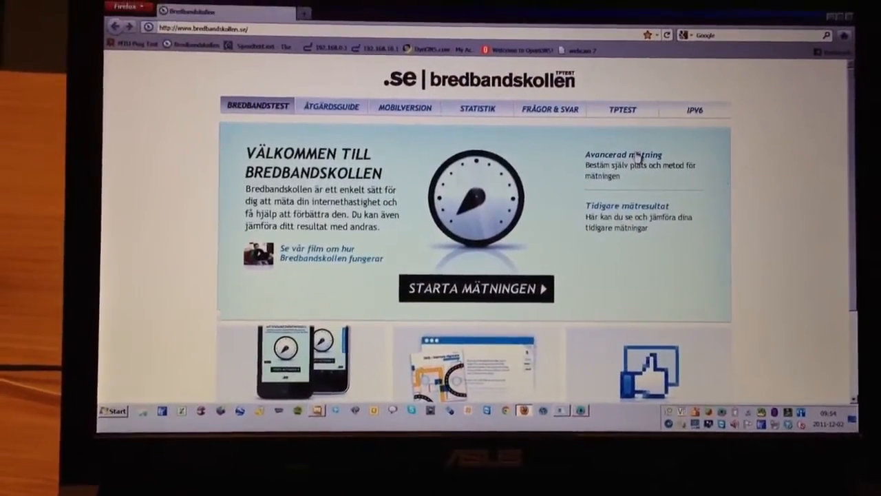
Run an advanced Bredbandskollen measurement to Stockholm using the 5 trådar method
{"action": "left_click", "coordinate": [625, 154]}
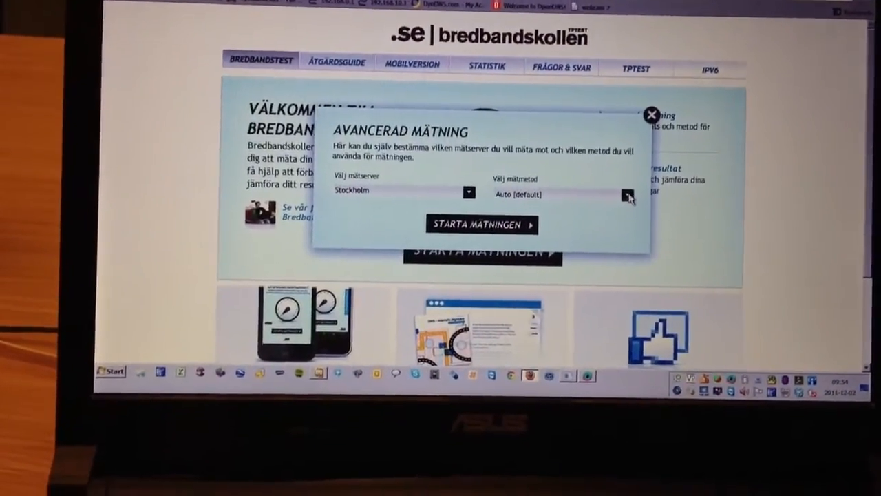
{"action": "left_click", "coordinate": [628, 195]}
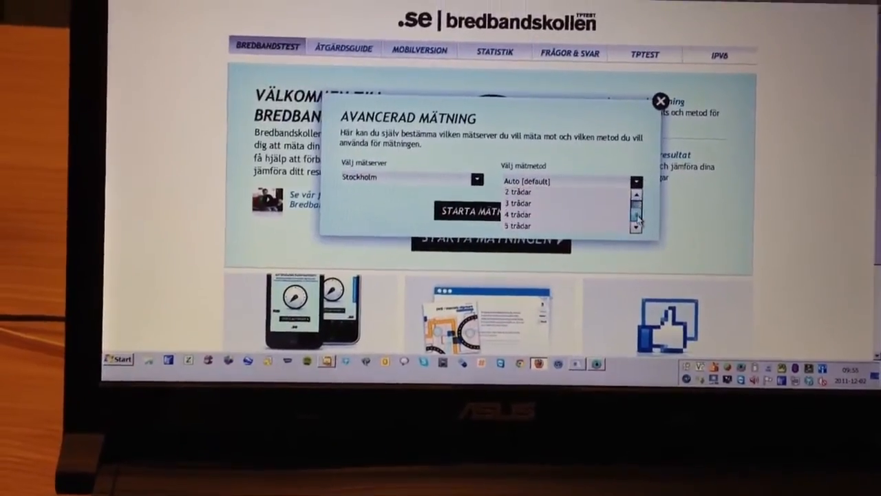
{"action": "left_click", "coordinate": [517, 226]}
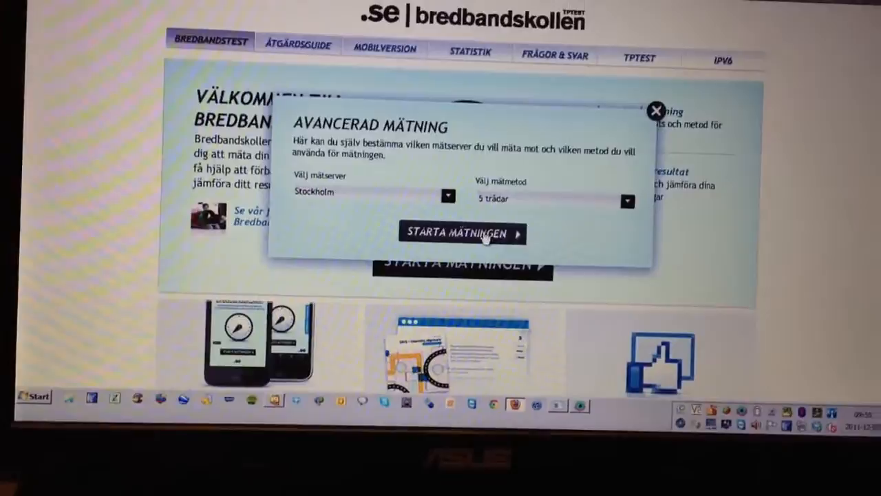
{"action": "left_click", "coordinate": [462, 233]}
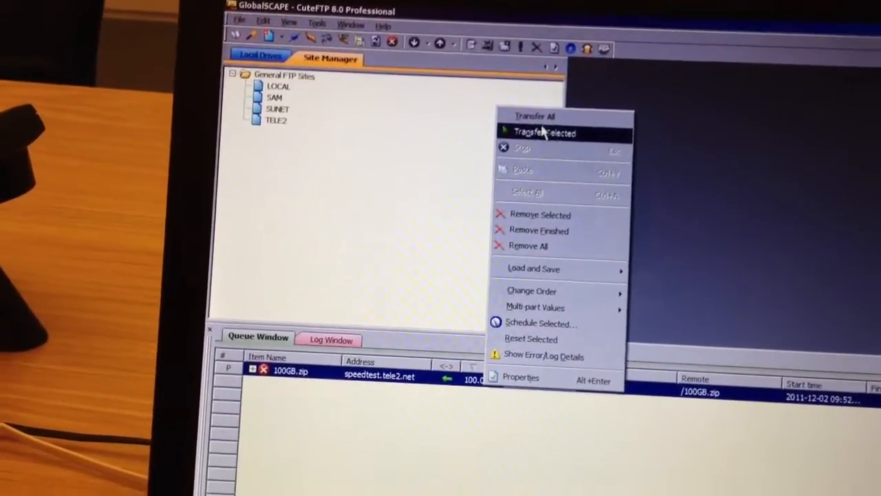
Transfer the queued 100GB.zip from speedtest.tele2.net via Transfer Selected
{"action": "left_click", "coordinate": [543, 132]}
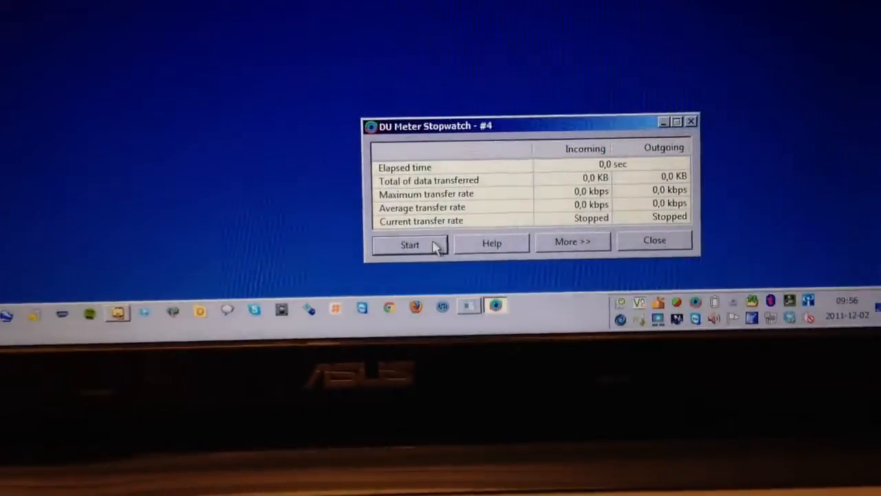
Start the DU Meter Stopwatch to log incoming and outgoing rates
{"action": "left_click", "coordinate": [410, 244]}
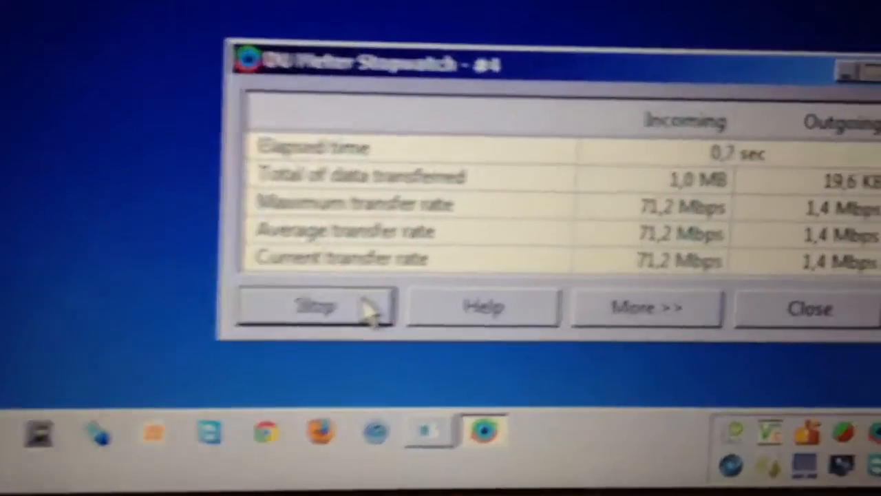